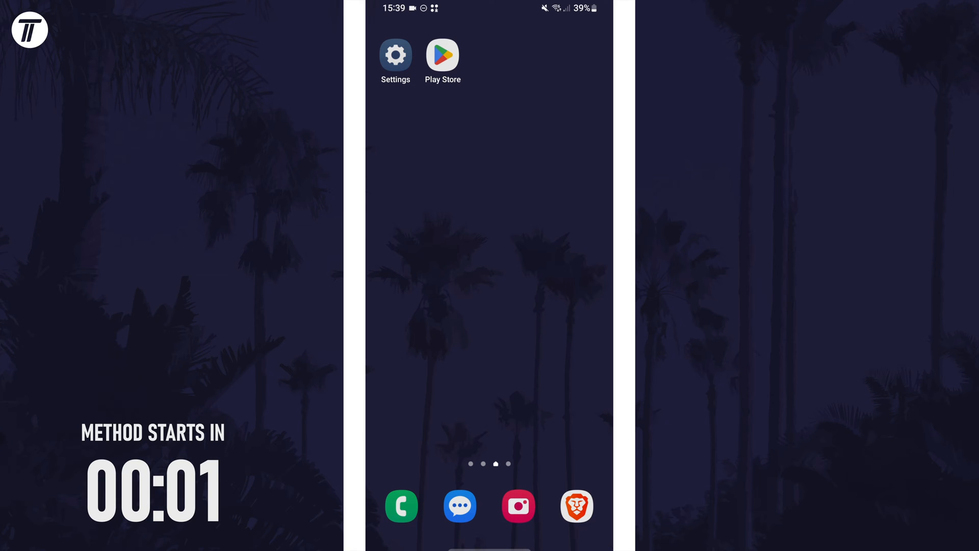
Step: Launch Settings and scroll down to the Display page
left_click(395, 55)
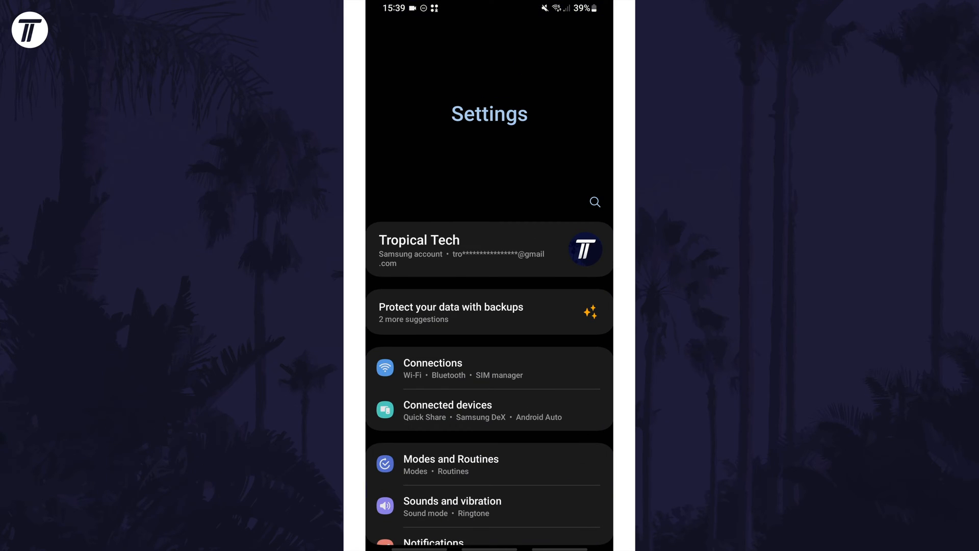
scroll("down", 3)
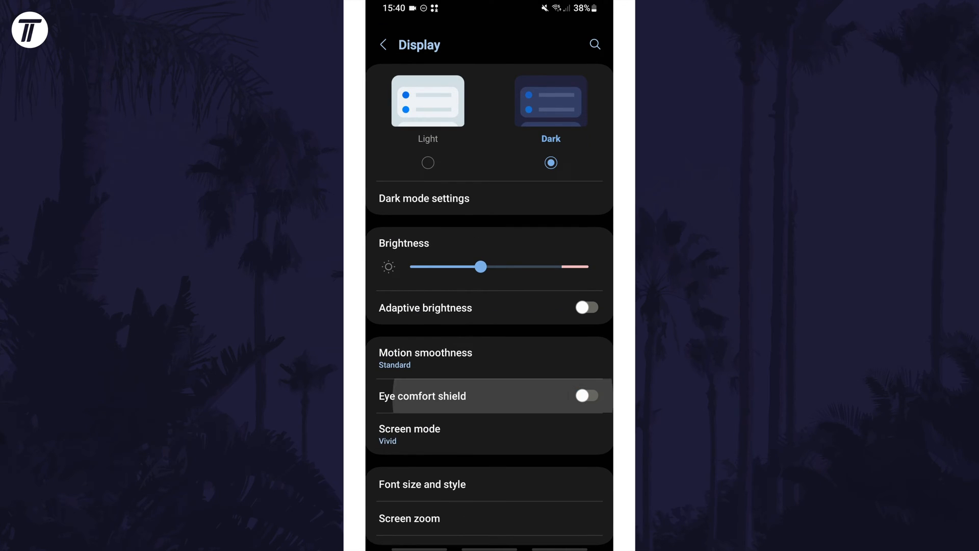
Step: Switch on Eye comfort shield from its settings page
left_click(423, 395)
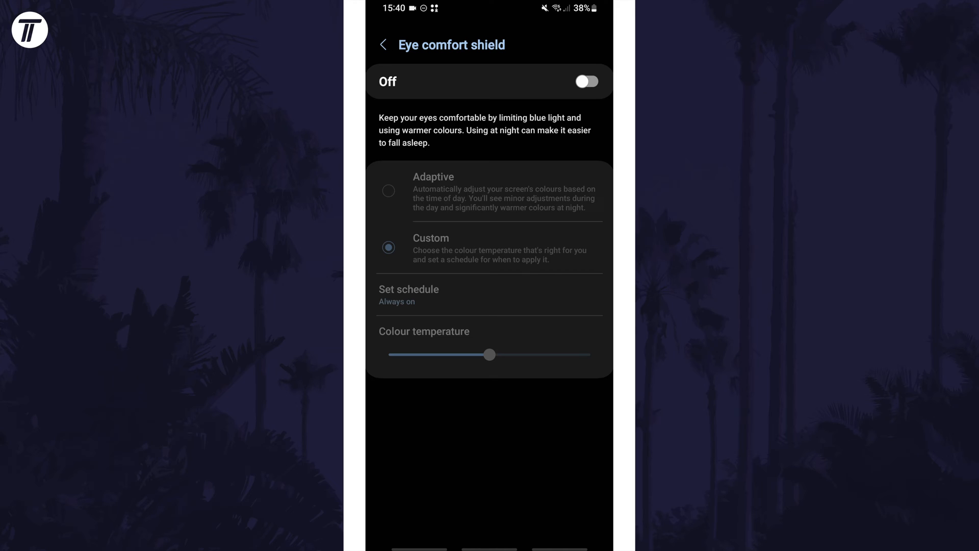
left_click(585, 81)
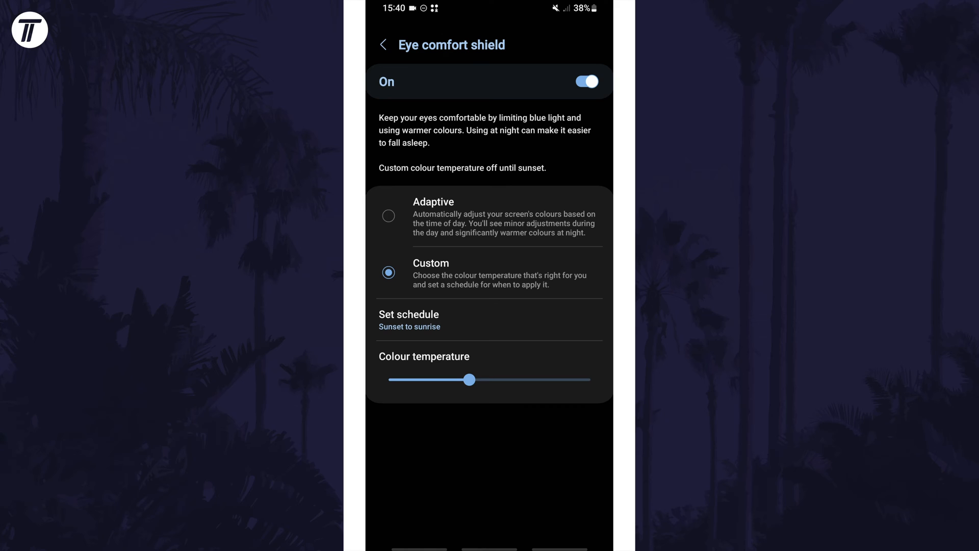
scroll("down", 3)
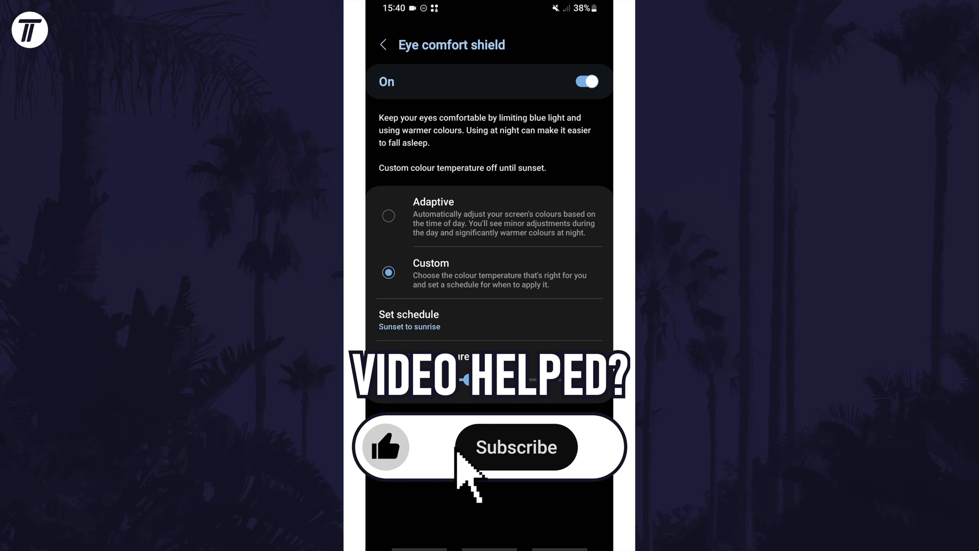
left_click(515, 447)
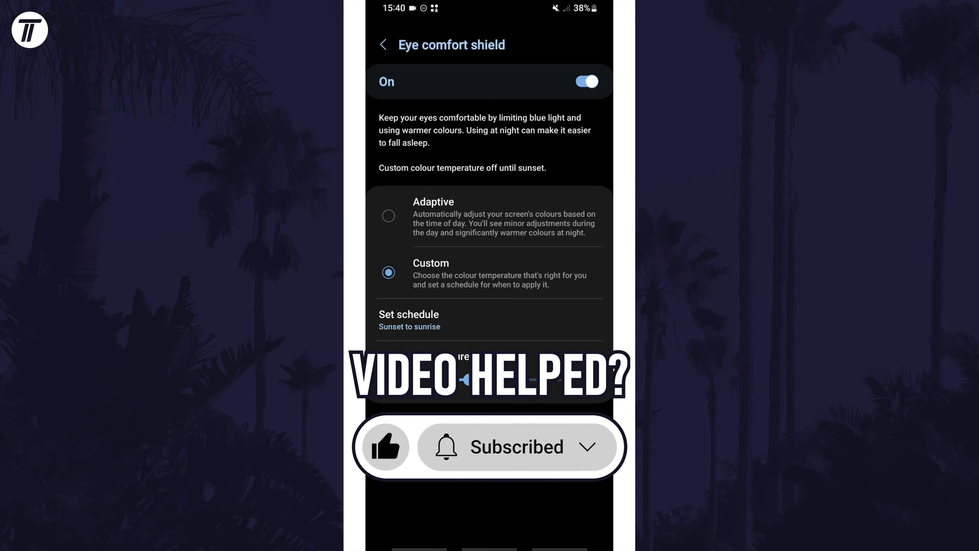